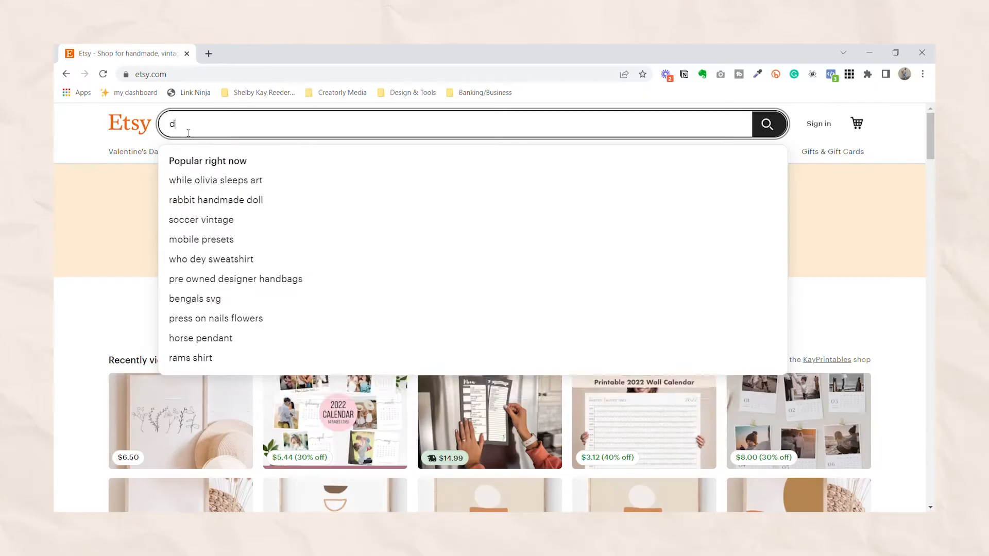
pyautogui.write('igital art')
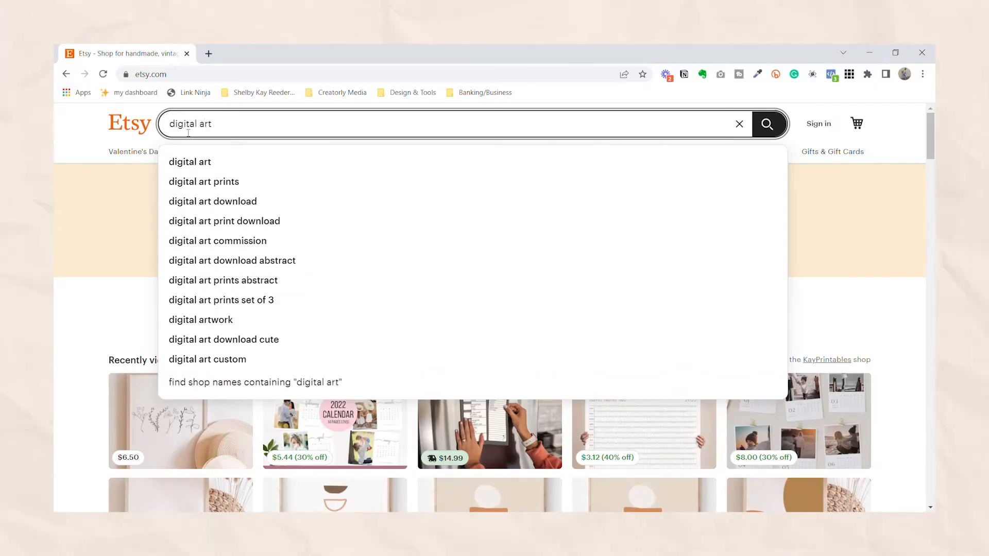